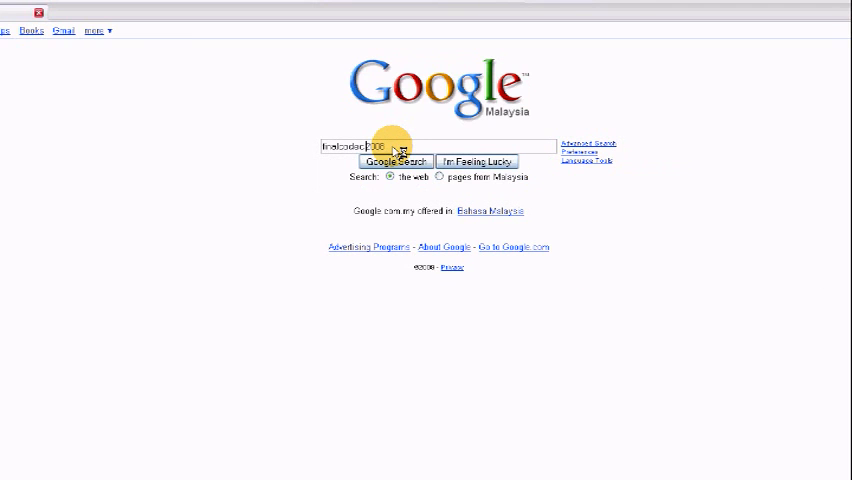
Search Google for 'finalcodec2008' and run the Final Codecs installer to the language prompt.
click(394, 161)
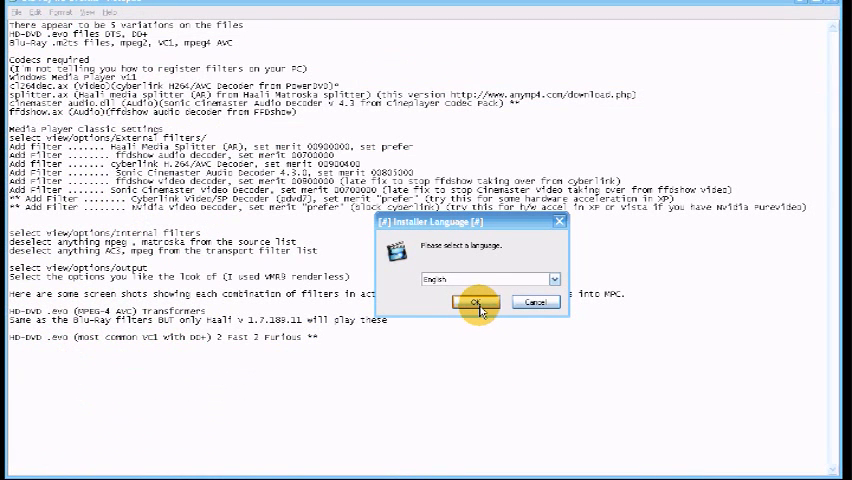
Install Final Codecs 2008 in English, with only Sonic Codecs selected, and finish setup.
click(477, 303)
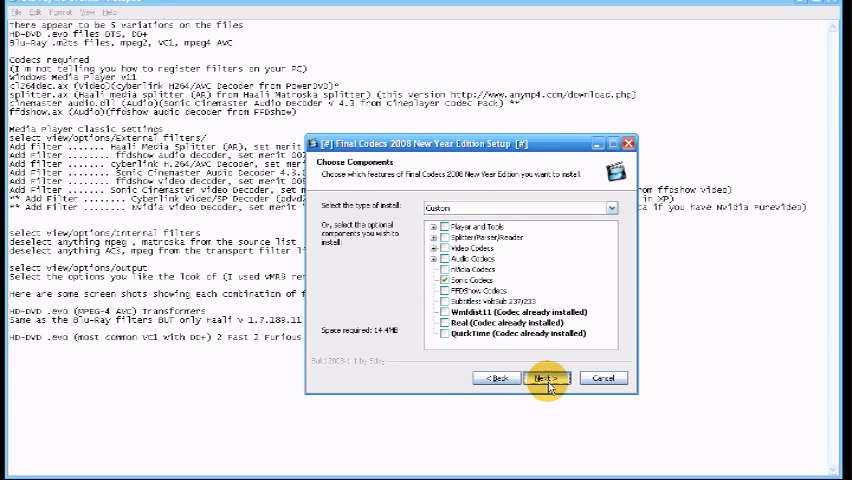
click(546, 377)
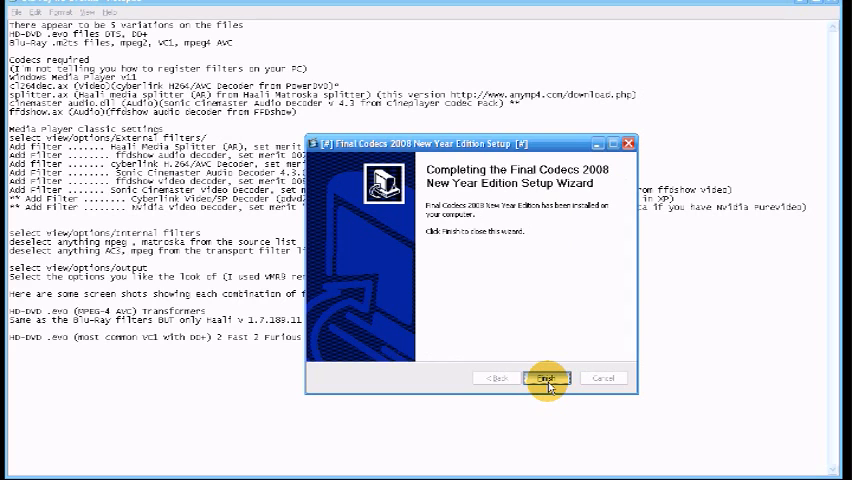
click(546, 378)
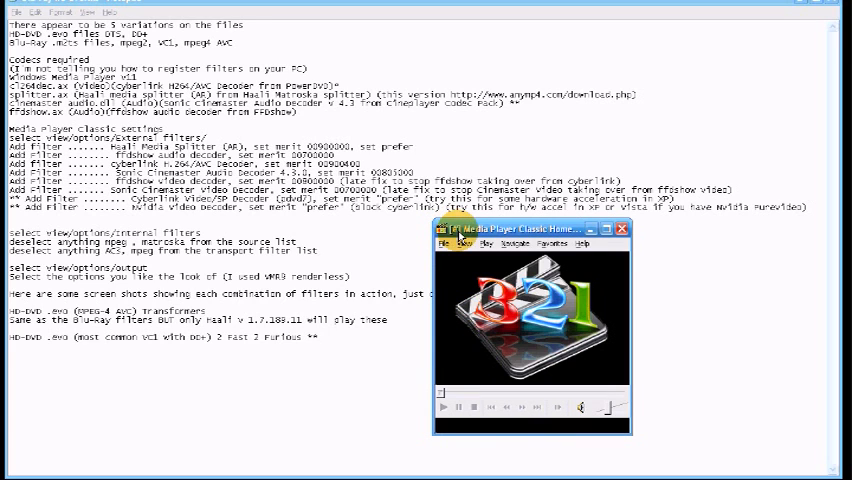
Add Haali Media Splitter (AR) as an external filter with merit 00900000.
click(464, 244)
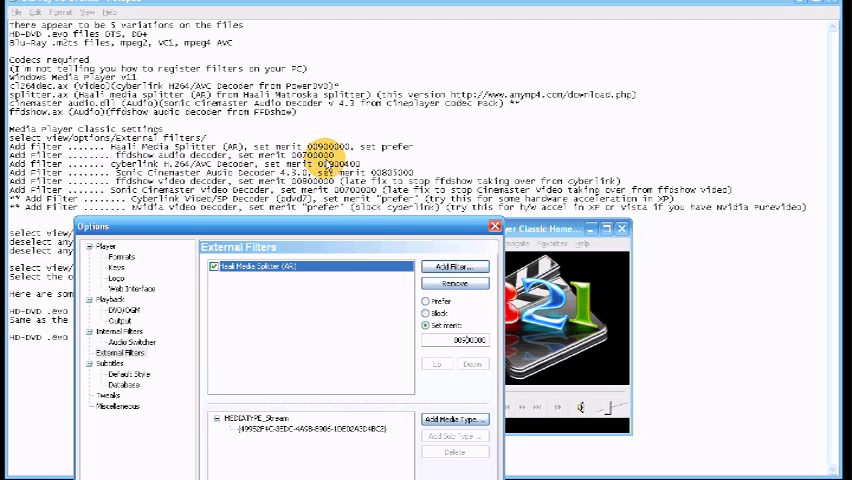
Add ffdshow Audio Decoder with merit 00700000, then start adding another filter.
click(454, 266)
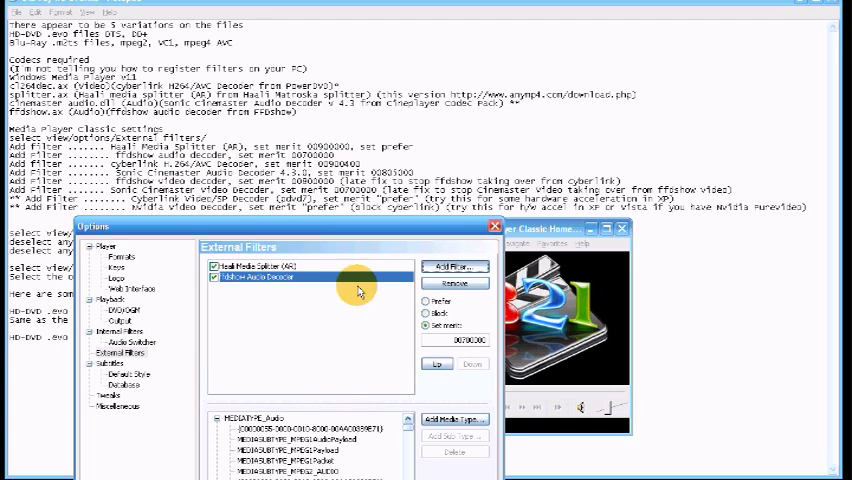
click(454, 266)
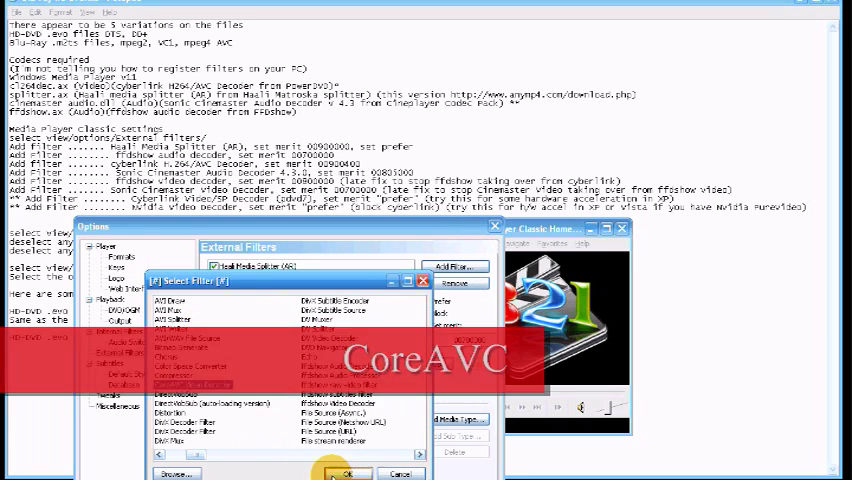
Add CoreAVC Video Decoder and Sonic Cinemaster Audio Decoder 4.3.0 (merit 00800000) as filters.
click(346, 473)
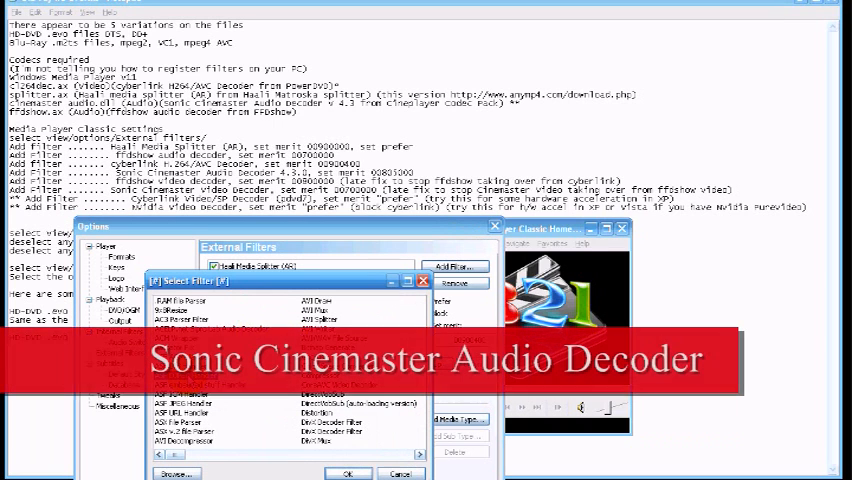
scroll(down, 3)
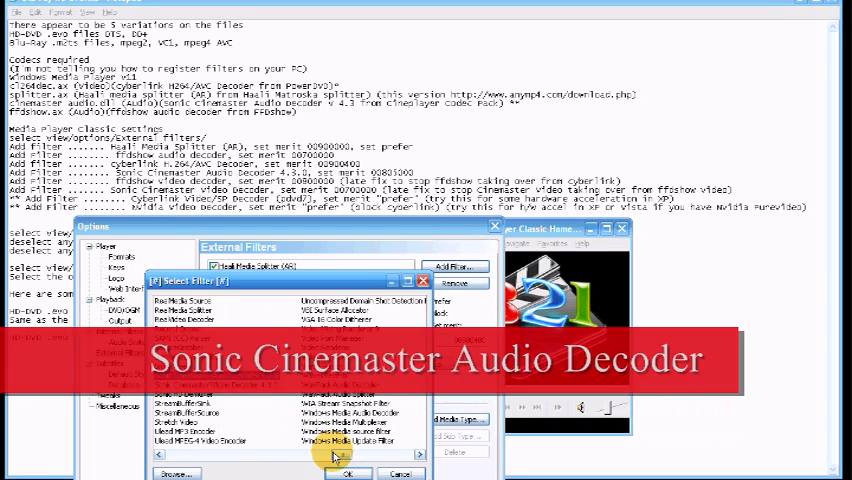
click(348, 473)
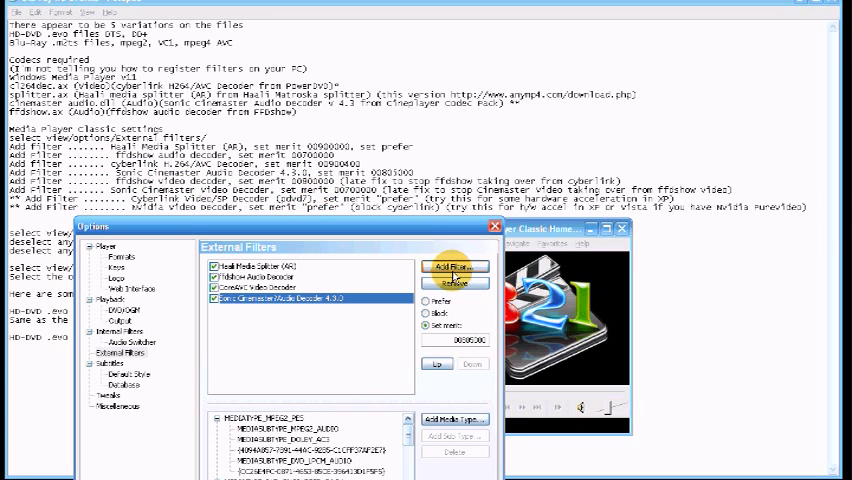
Add ffdshow Video Decoder as an external filter and select it in the list.
click(454, 266)
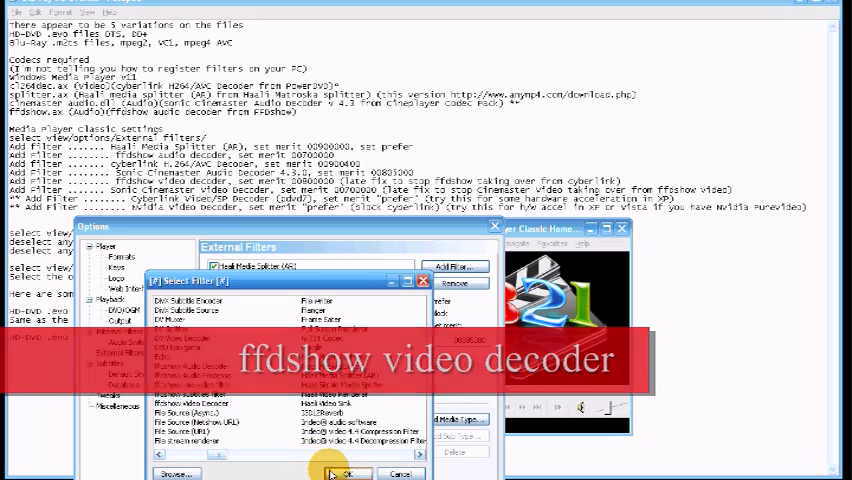
click(345, 473)
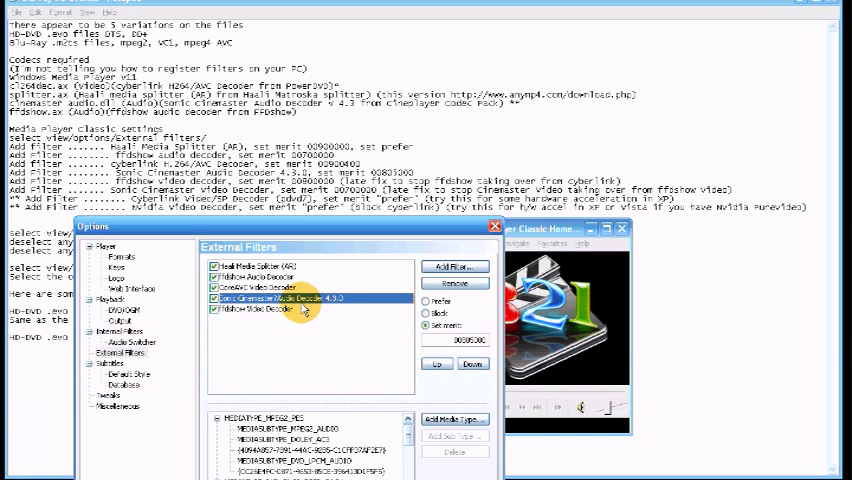
click(280, 288)
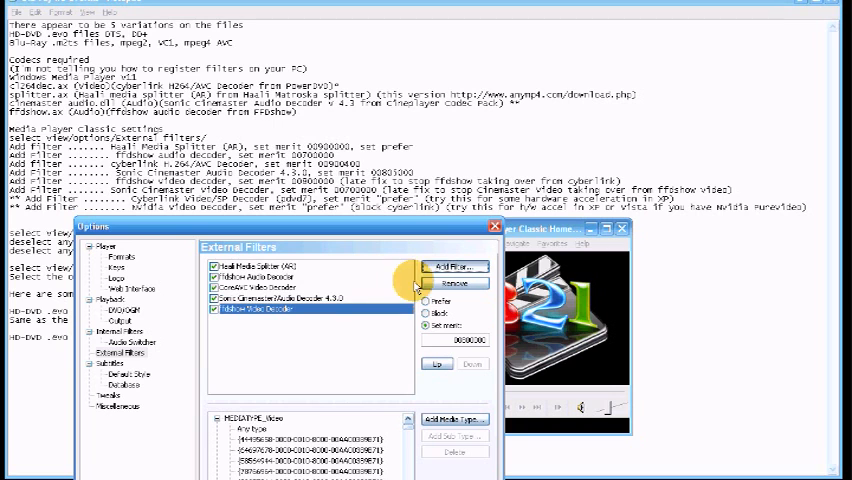
Add Sonic Cinemaster Video Decoder 4.3.0, adjust merits, then relaunch mplayerc.exe.
click(454, 266)
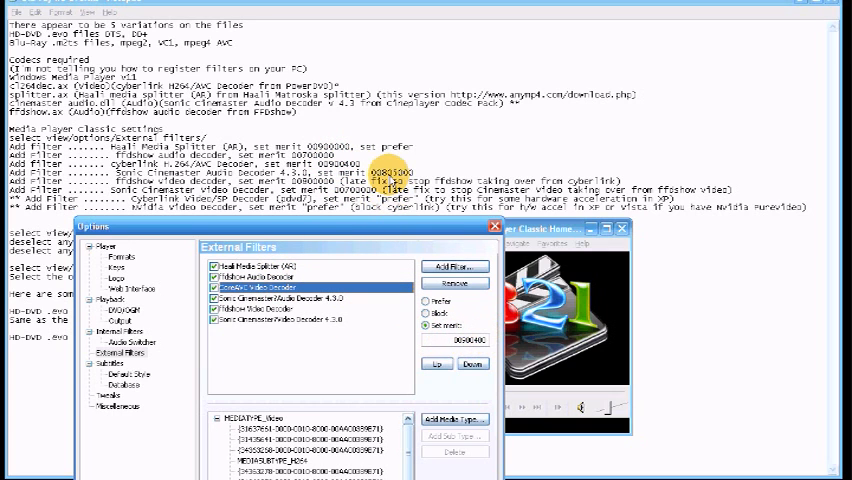
mouse_move(337, 243)
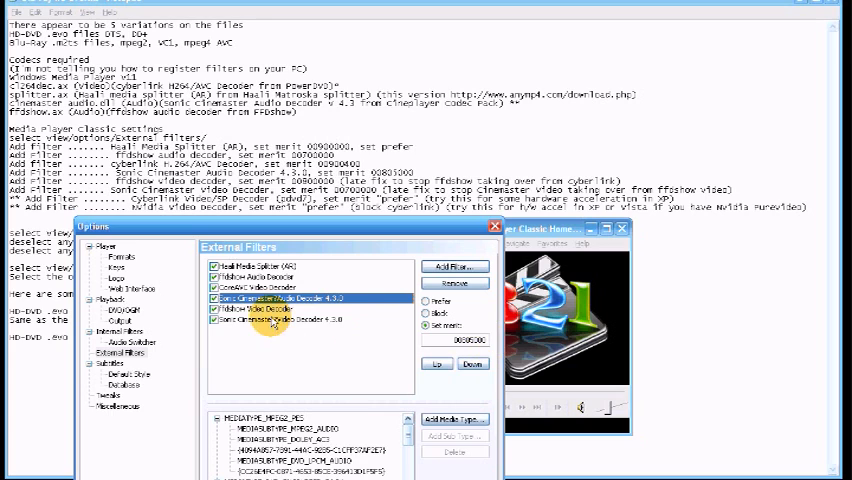
click(270, 308)
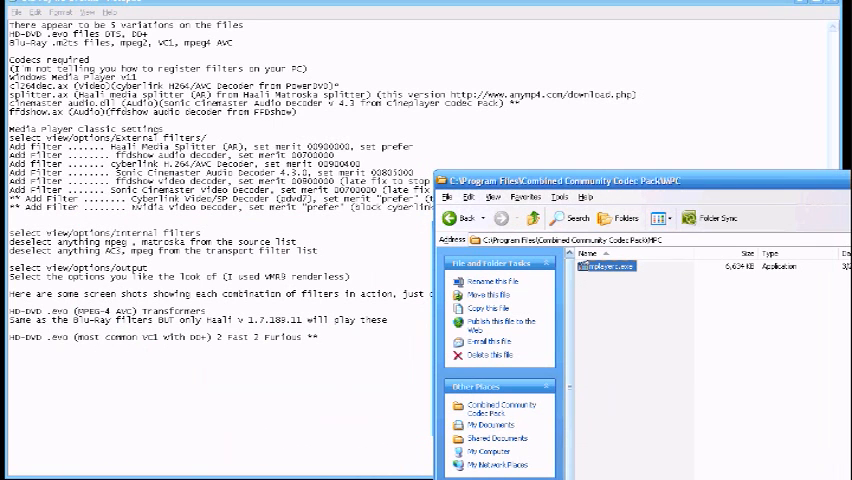
double_click(605, 266)
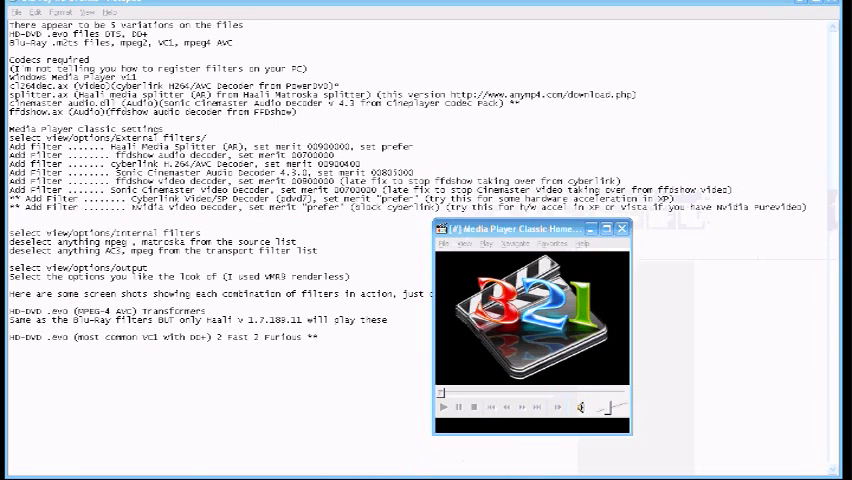